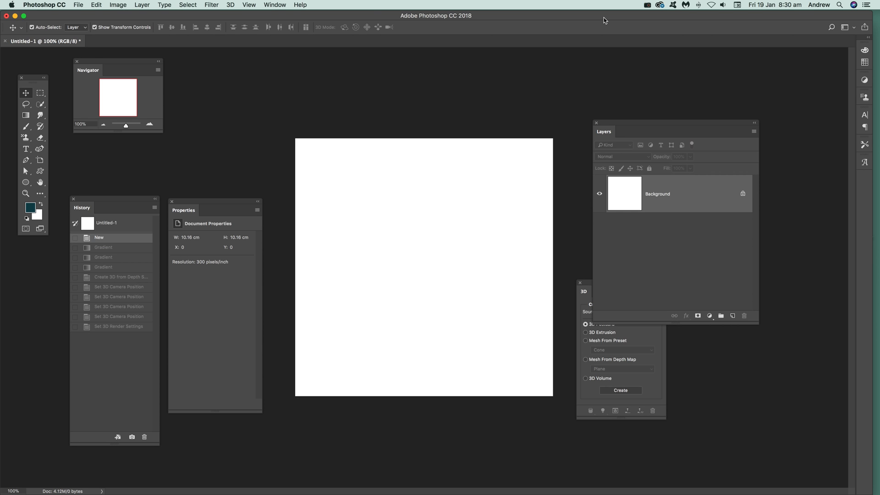
{"action": "mouse_move", "coordinate": [78, 159]}
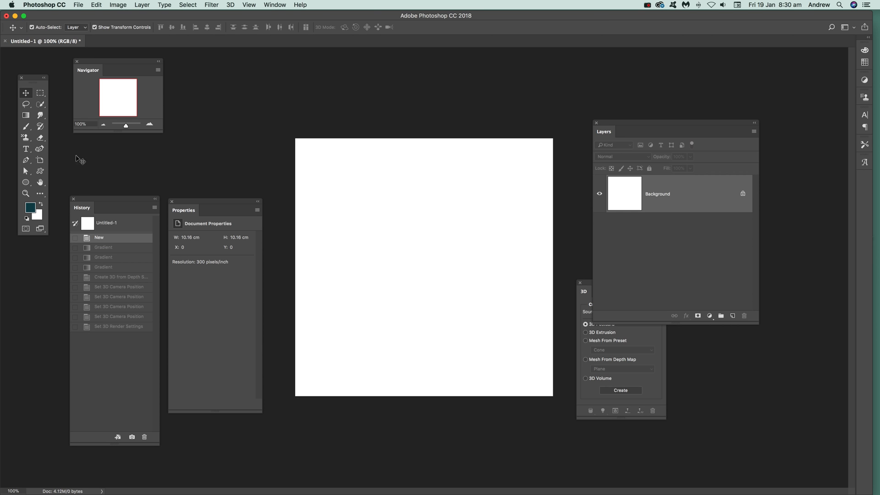
- Switch to the Gradient tool and show its preset library
{"action": "left_click", "coordinate": [25, 115]}
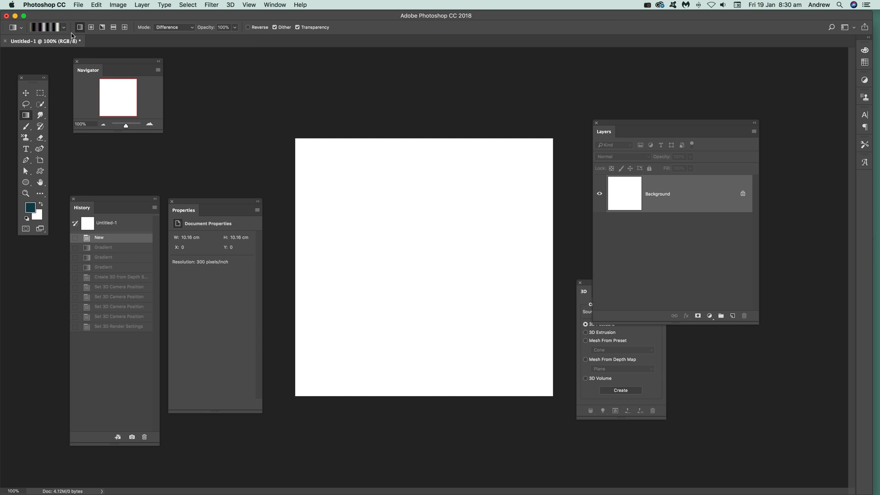
{"action": "left_click", "coordinate": [44, 26]}
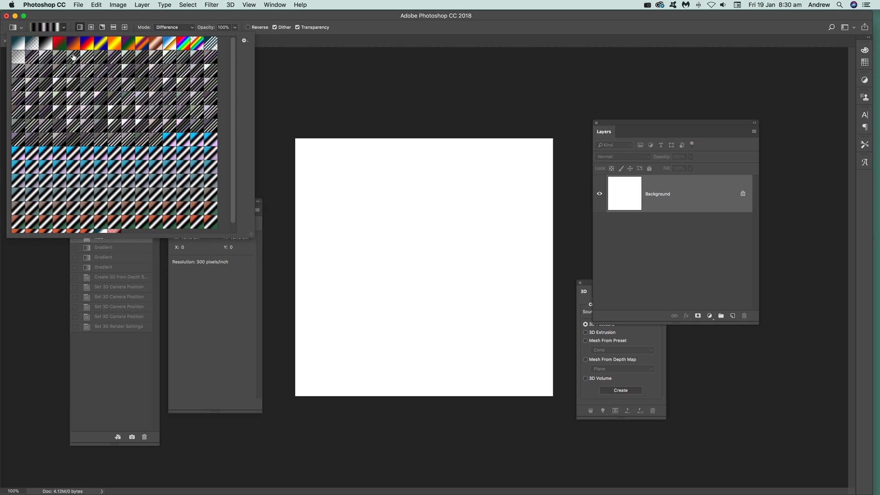
{"action": "mouse_move", "coordinate": [91, 115]}
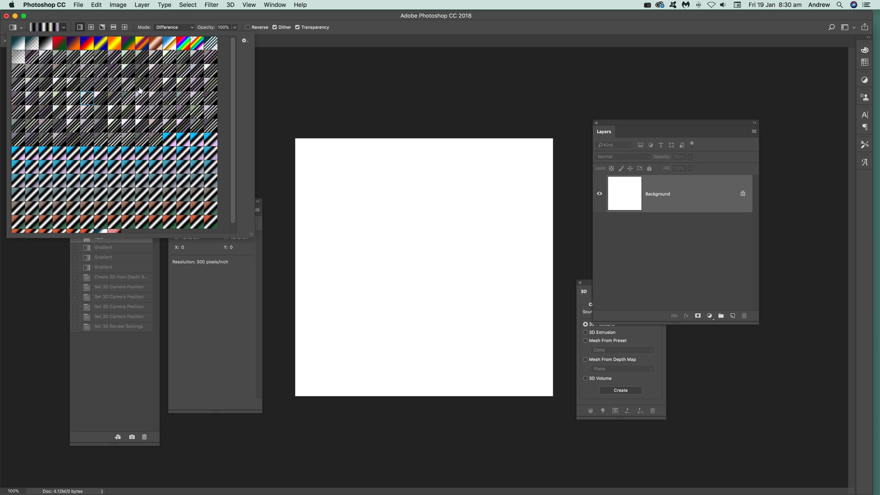
{"action": "mouse_move", "coordinate": [77, 150]}
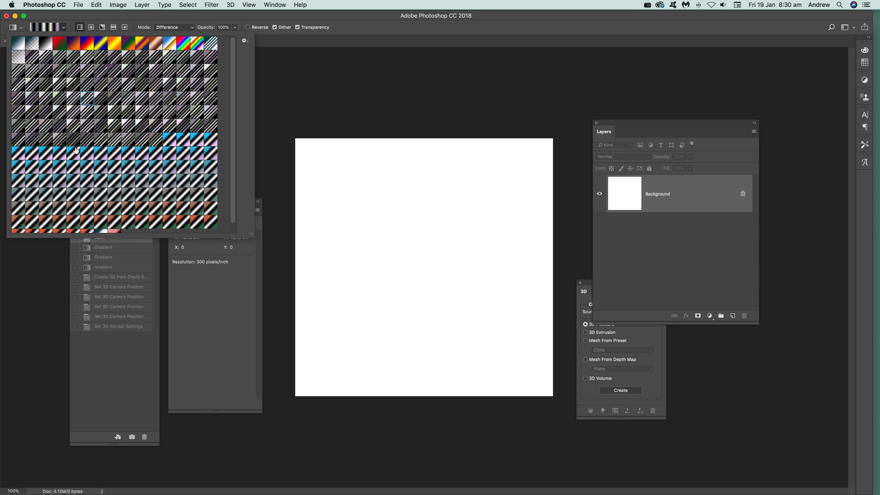
{"action": "mouse_move", "coordinate": [102, 125]}
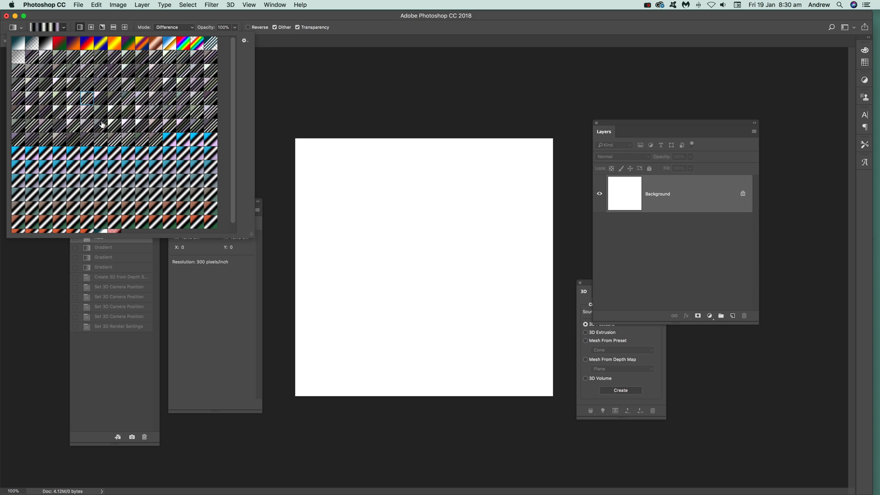
{"action": "mouse_move", "coordinate": [6, 13]}
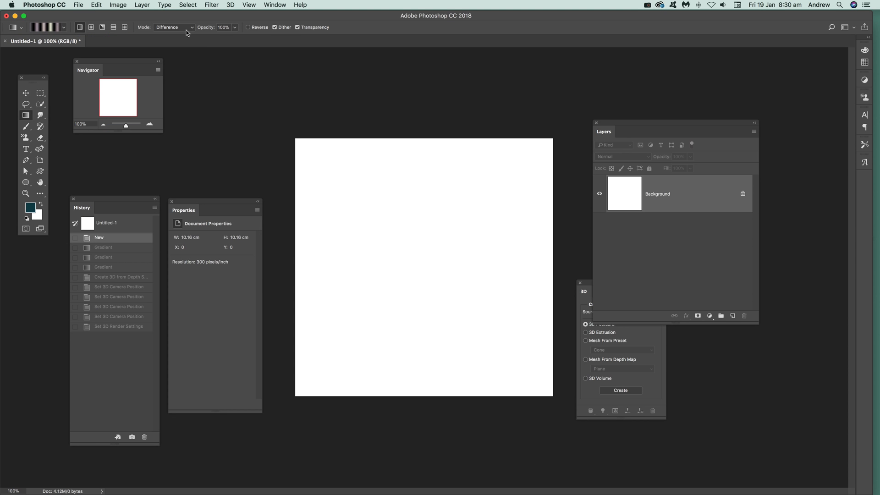
{"action": "mouse_move", "coordinate": [305, 133]}
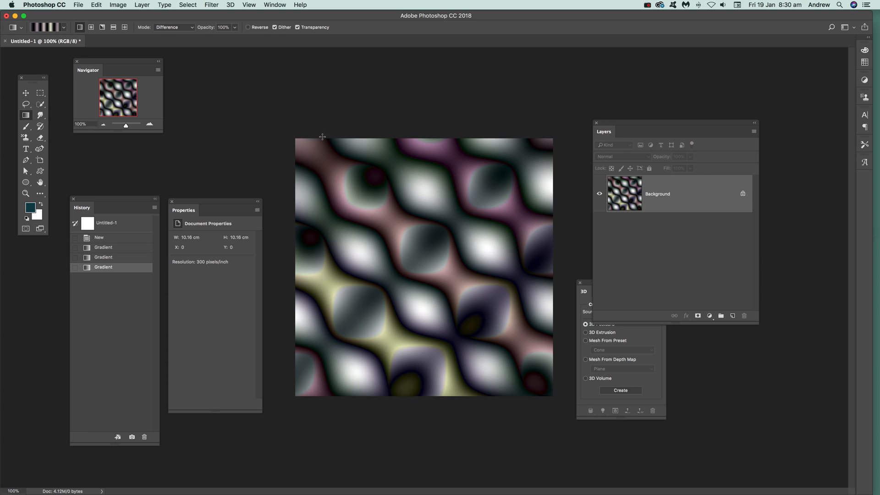
{"action": "mouse_move", "coordinate": [431, 321]}
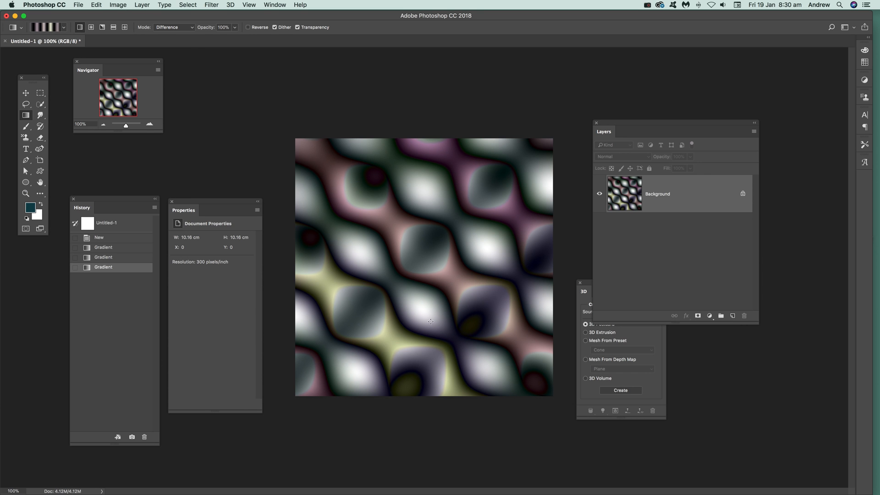
- Apply a Vibrance adjustment of +63 vibrance and +80 saturation to the pattern
{"action": "left_click", "coordinate": [118, 4]}
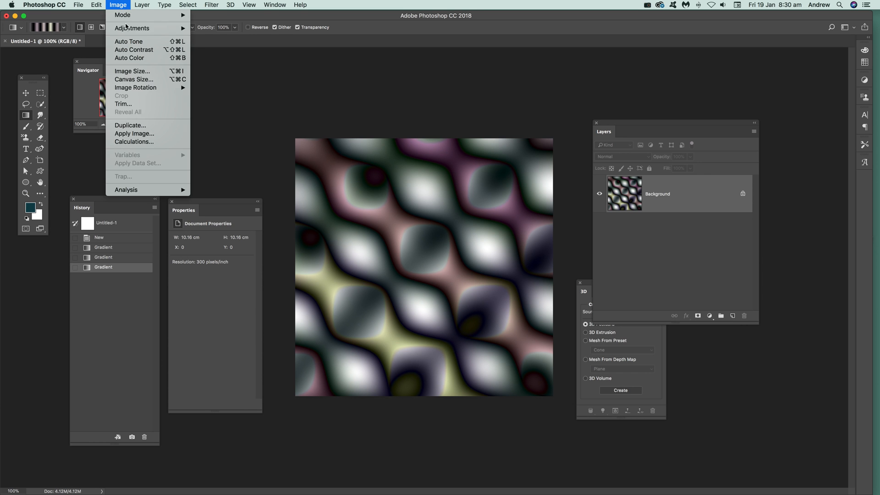
{"action": "mouse_move", "coordinate": [132, 28]}
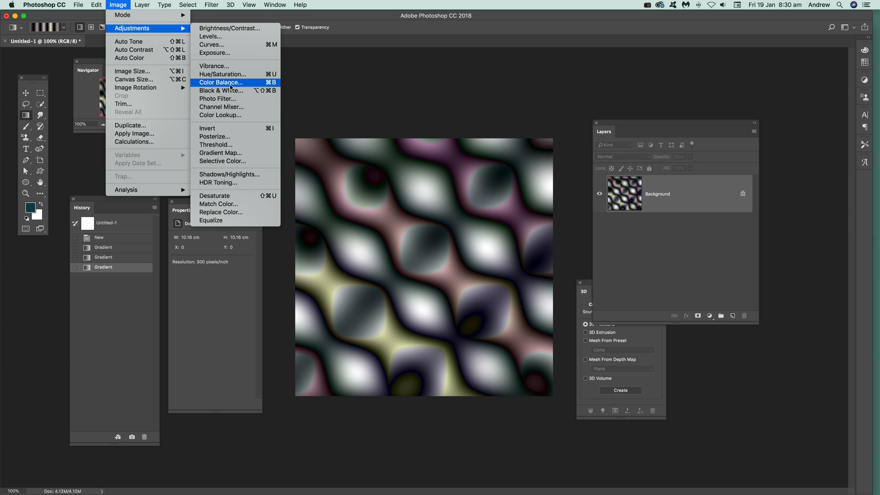
{"action": "left_click", "coordinate": [214, 66]}
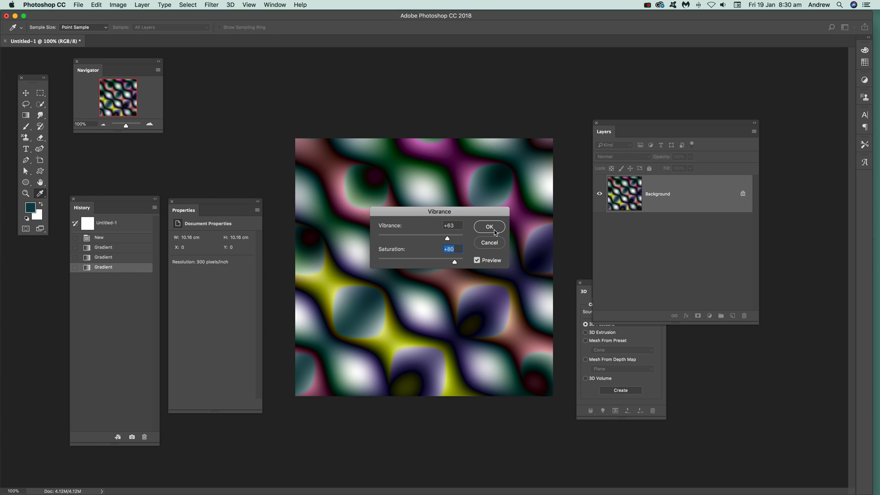
{"action": "left_click", "coordinate": [488, 226]}
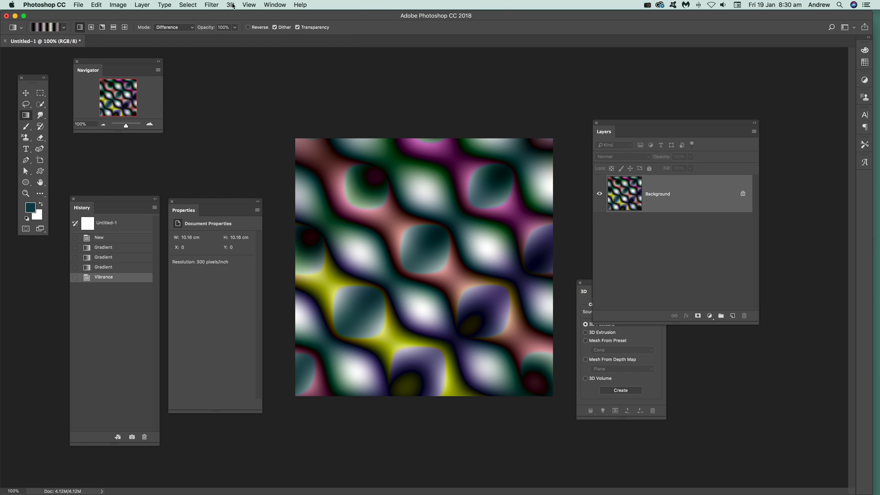
{"action": "left_click", "coordinate": [230, 4]}
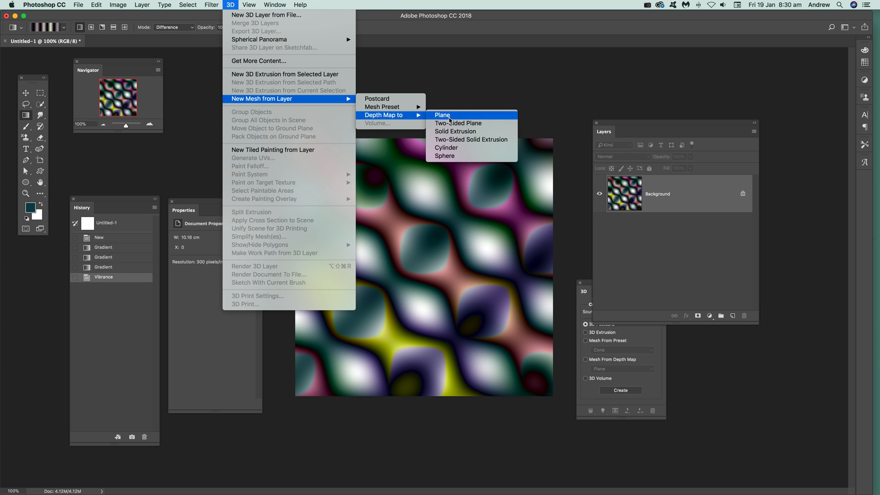
{"action": "mouse_move", "coordinate": [470, 140]}
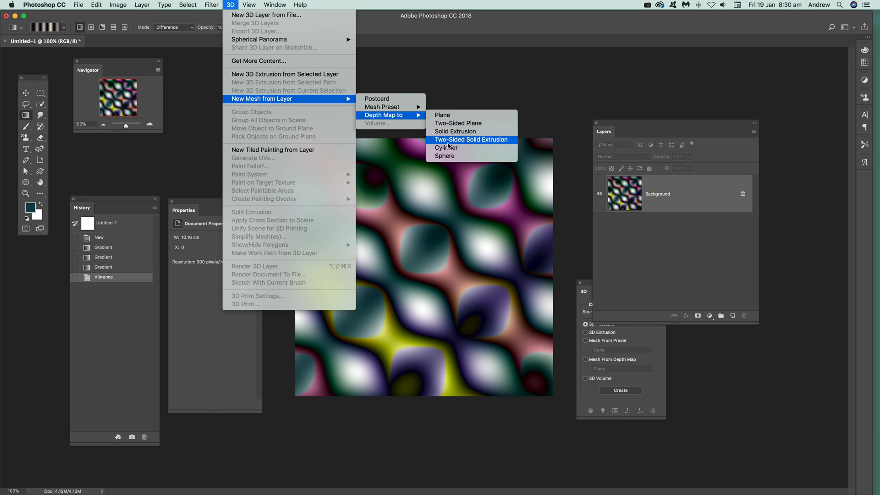
{"action": "mouse_move", "coordinate": [444, 156]}
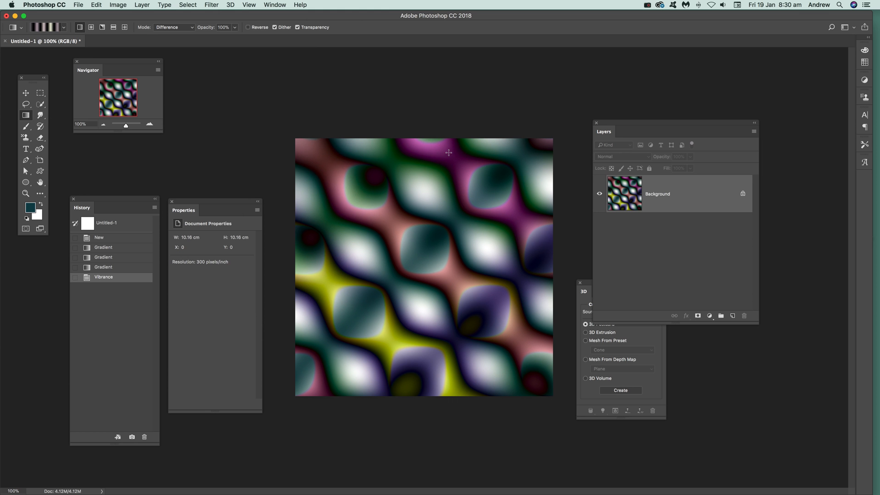
{"action": "mouse_move", "coordinate": [448, 152]}
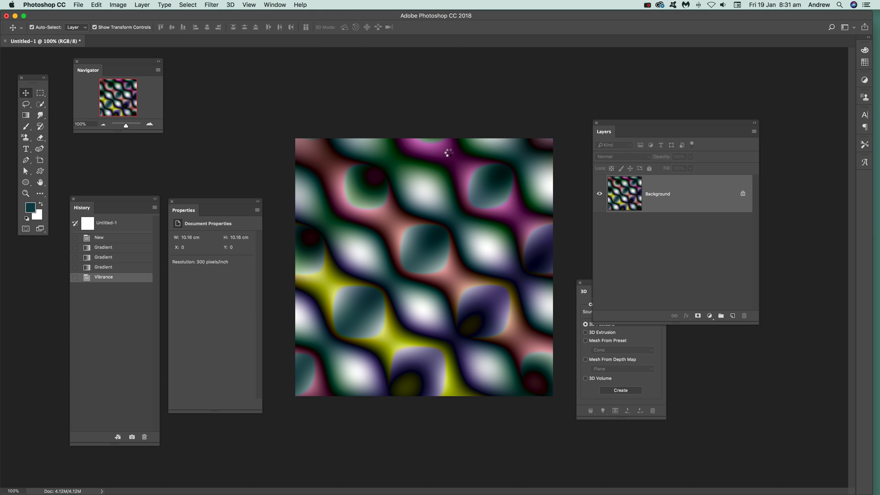
- Dolly the 3D camera in so the flower mesh fills most of the canvas
{"action": "left_click", "coordinate": [620, 390]}
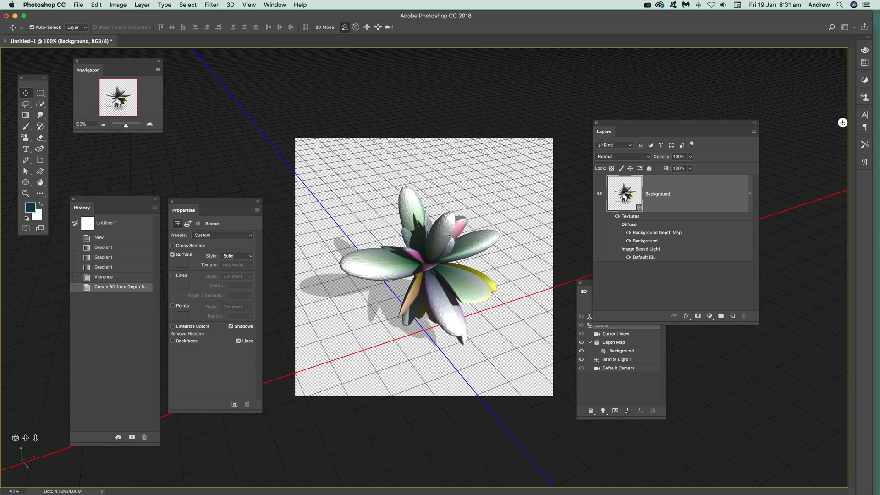
{"action": "left_click", "coordinate": [379, 26]}
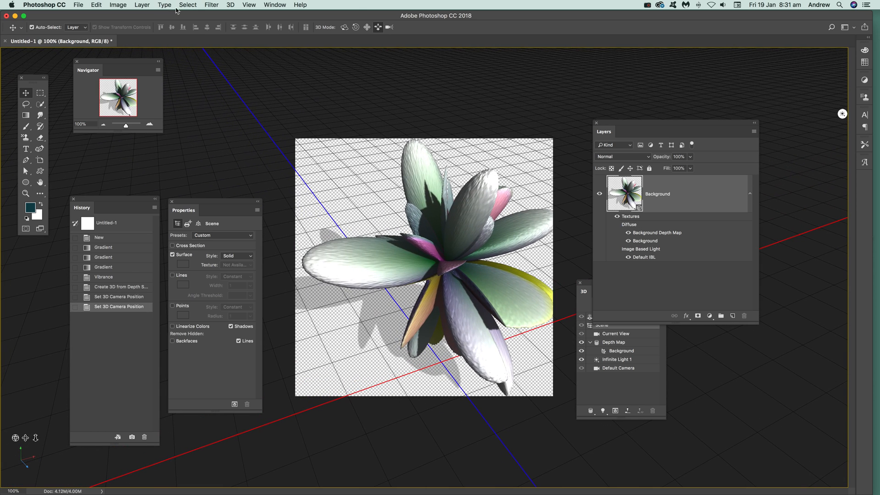
{"action": "left_click", "coordinate": [230, 5]}
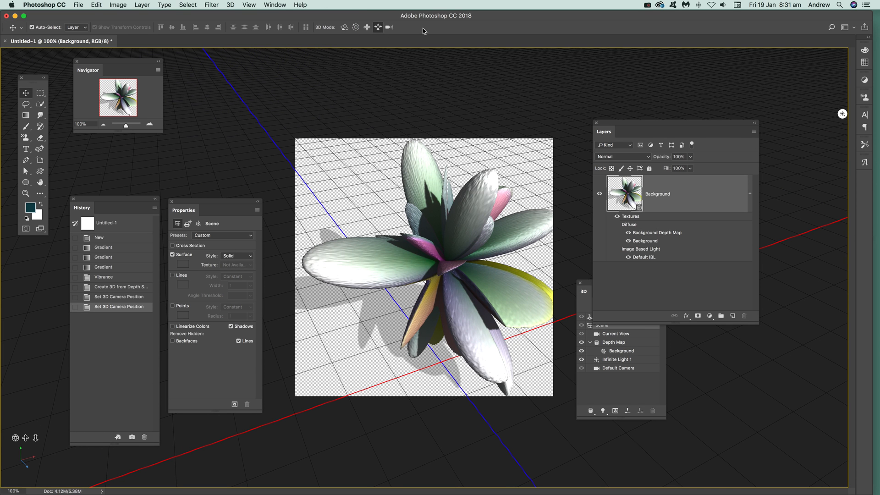
{"action": "mouse_move", "coordinate": [151, 192]}
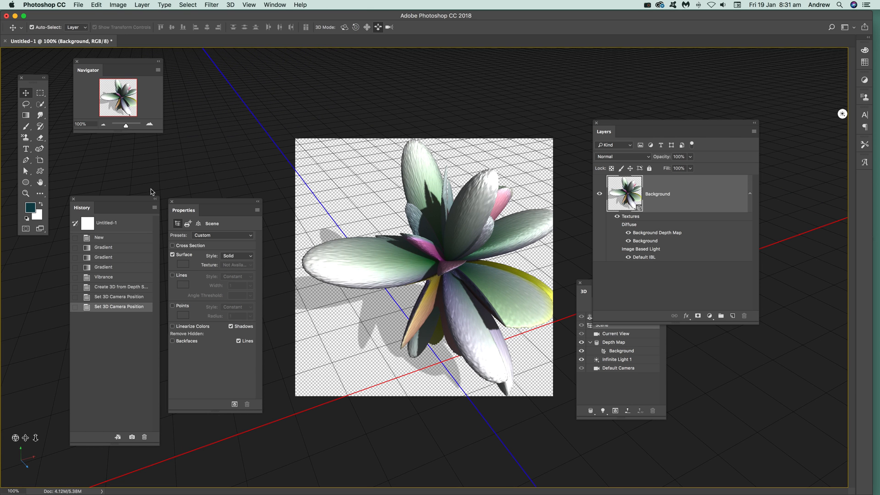
{"action": "left_click", "coordinate": [142, 5]}
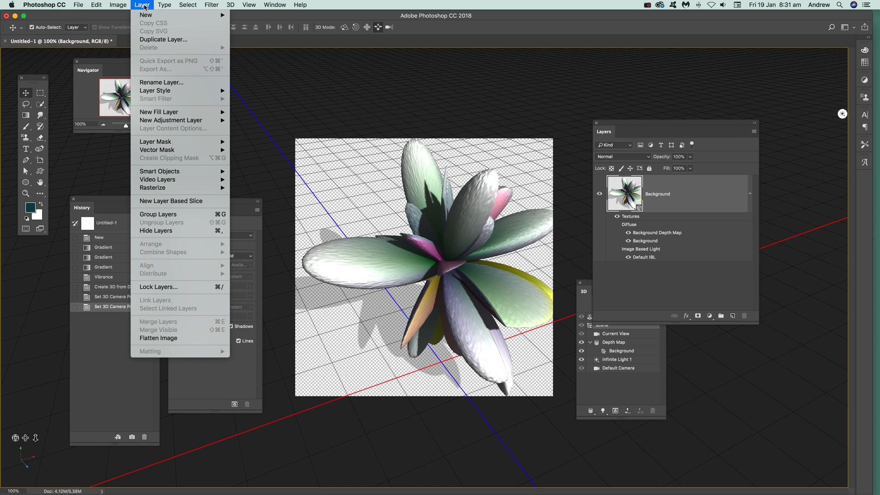
{"action": "mouse_move", "coordinate": [447, 34]}
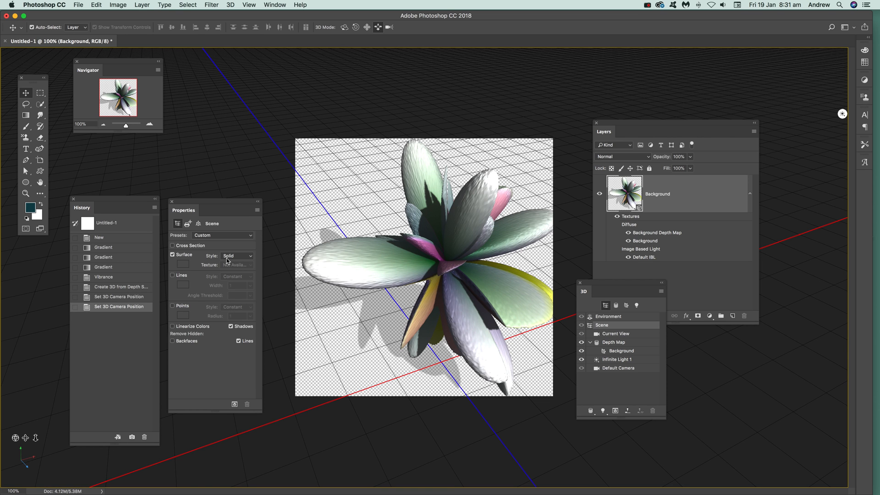
{"action": "left_click", "coordinate": [236, 256]}
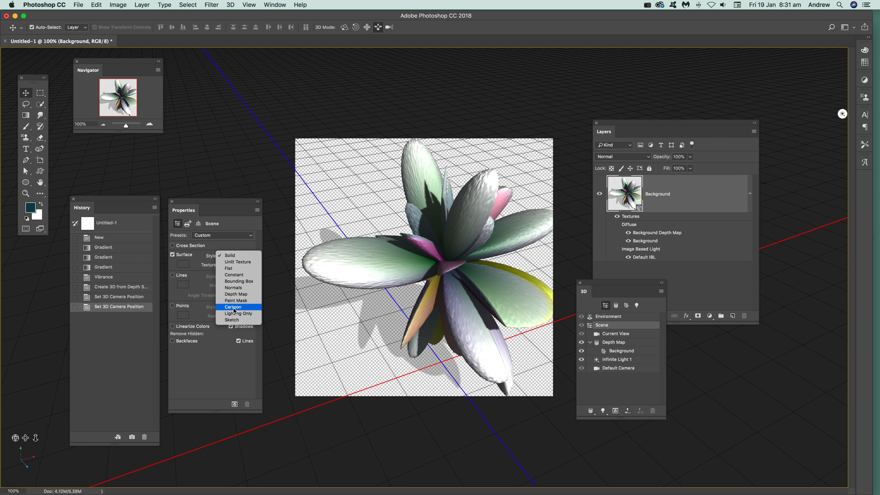
{"action": "left_click", "coordinate": [232, 268]}
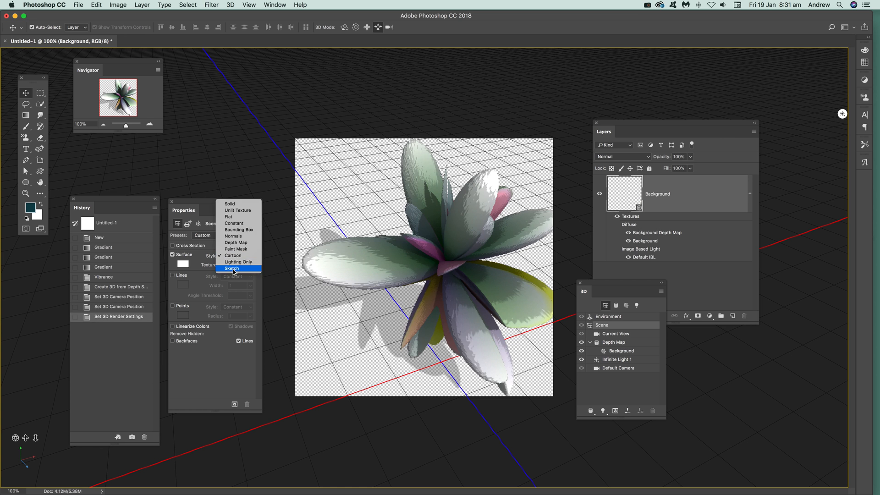
{"action": "left_click", "coordinate": [231, 268]}
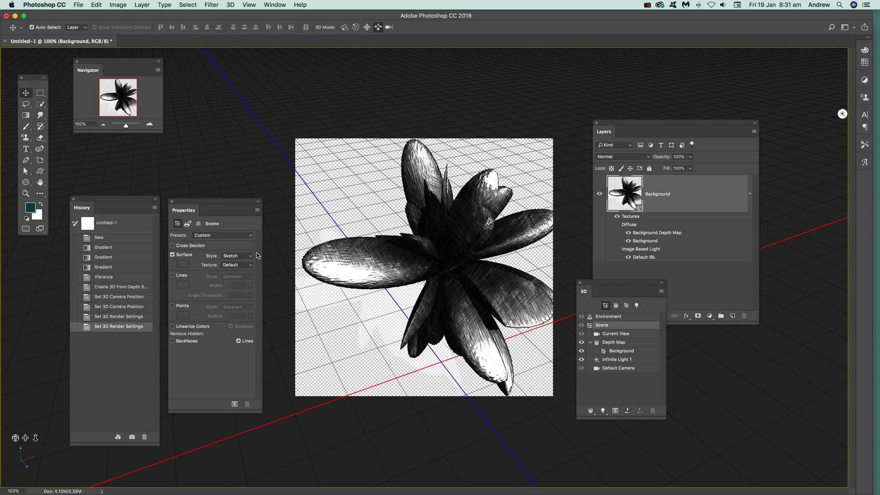
{"action": "left_click", "coordinate": [236, 256]}
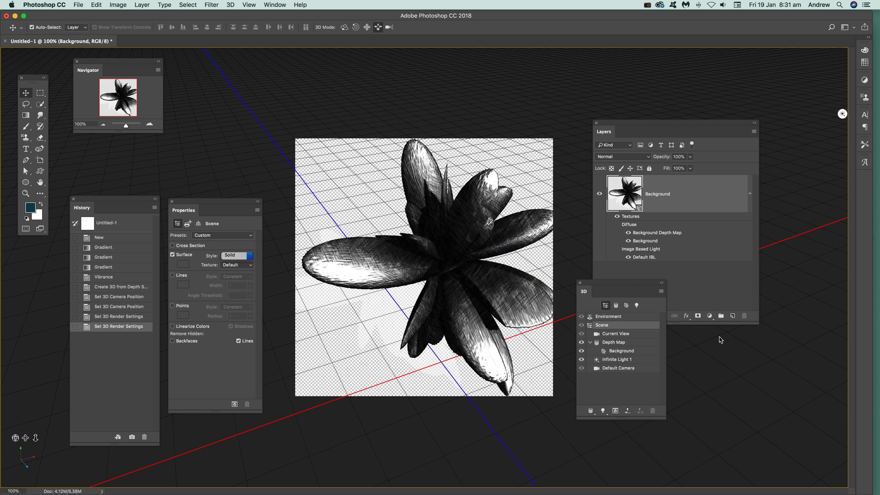
{"action": "left_click", "coordinate": [232, 326]}
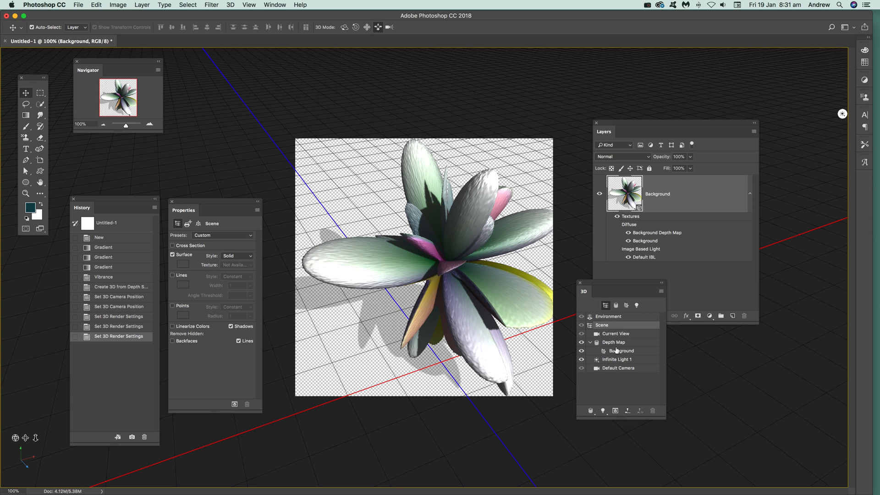
- Try red material presets on the flower mesh, settling on glossy gold
{"action": "left_click", "coordinate": [613, 342]}
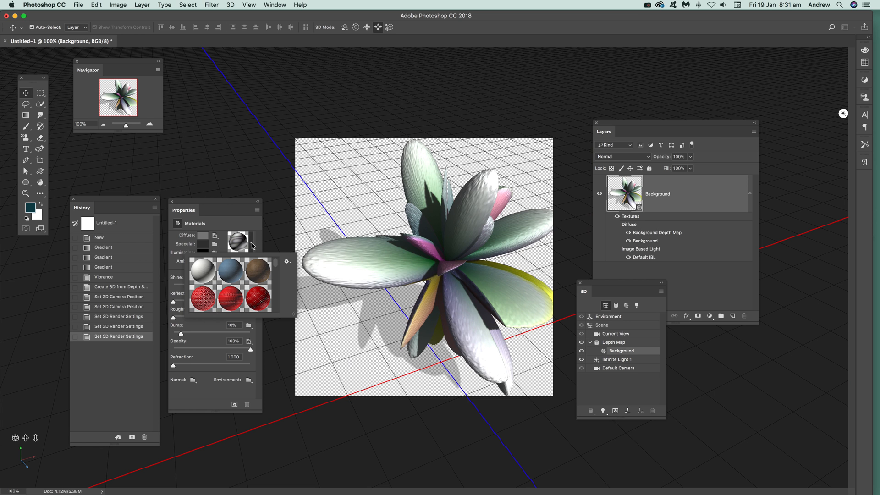
{"action": "left_click", "coordinate": [258, 294]}
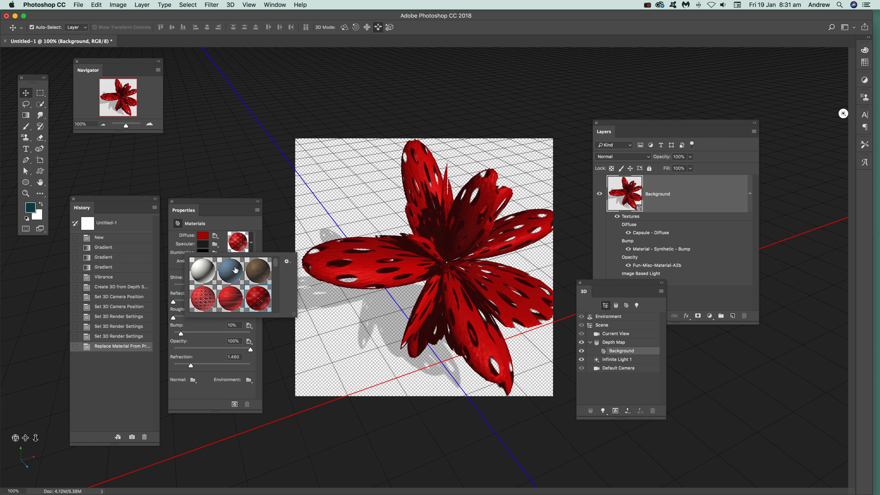
{"action": "left_click", "coordinate": [228, 269]}
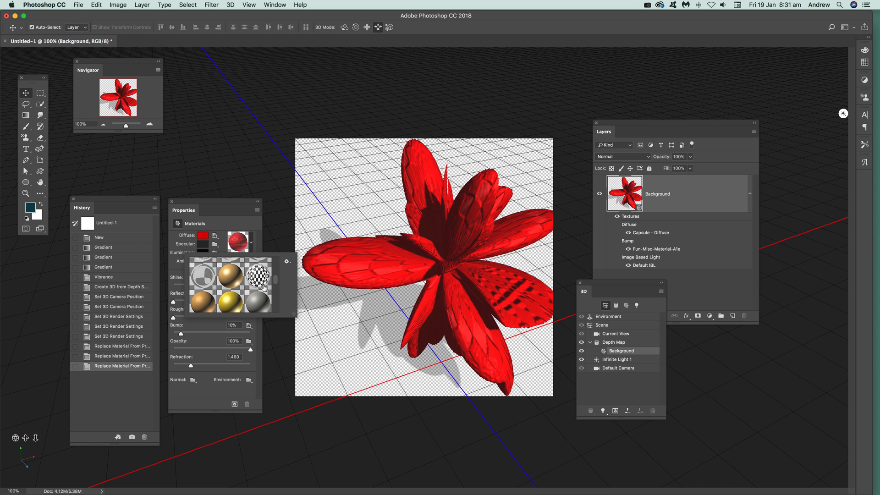
{"action": "left_click", "coordinate": [228, 301]}
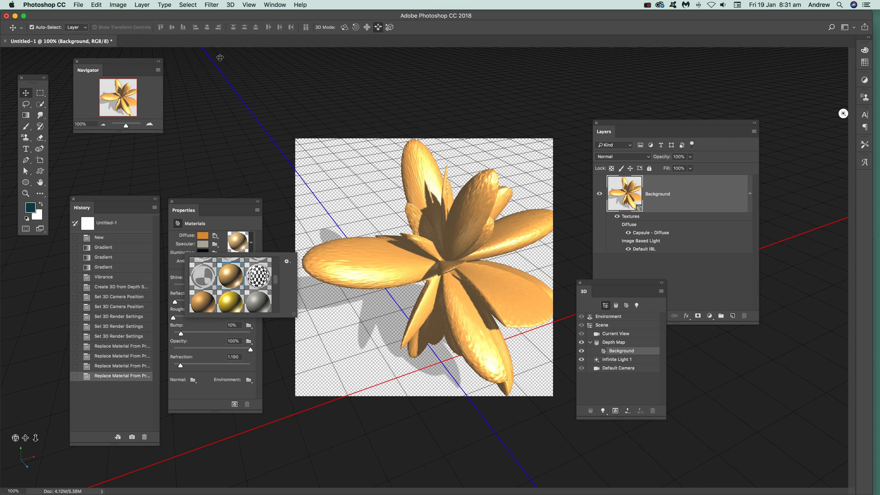
- Flatten the 3D layer into a single image on white
{"action": "left_click", "coordinate": [141, 4]}
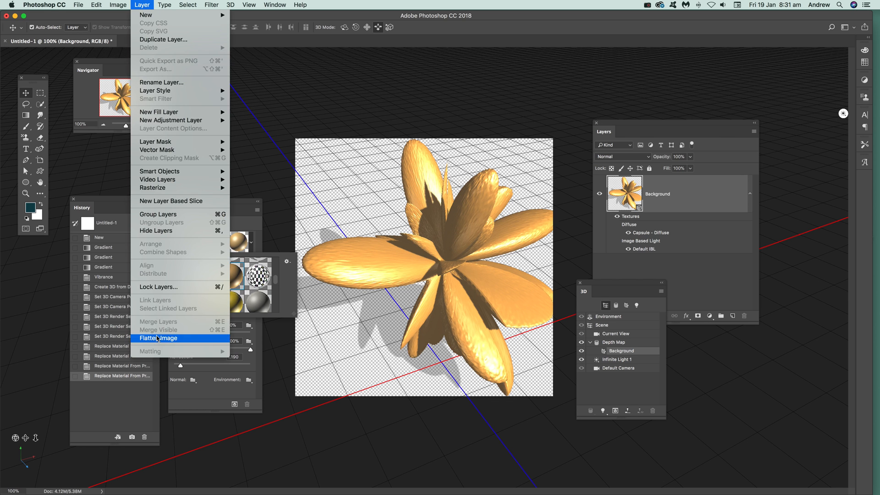
{"action": "left_click", "coordinate": [158, 338]}
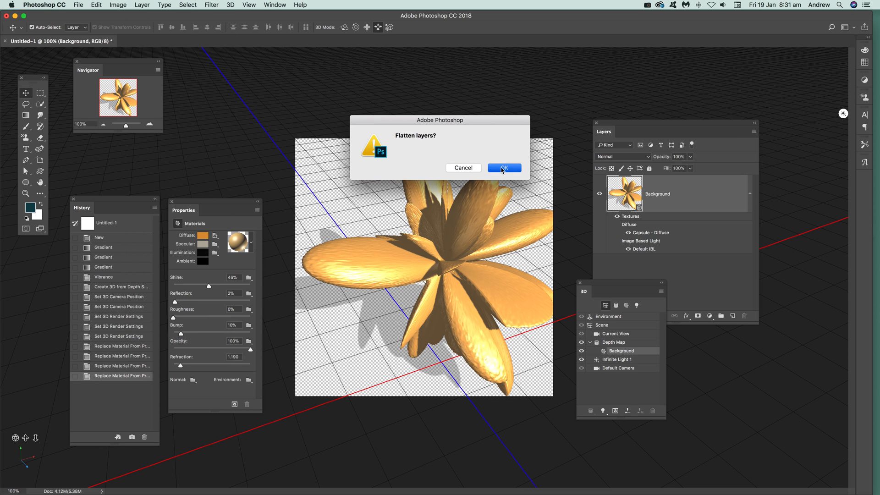
{"action": "left_click", "coordinate": [503, 167]}
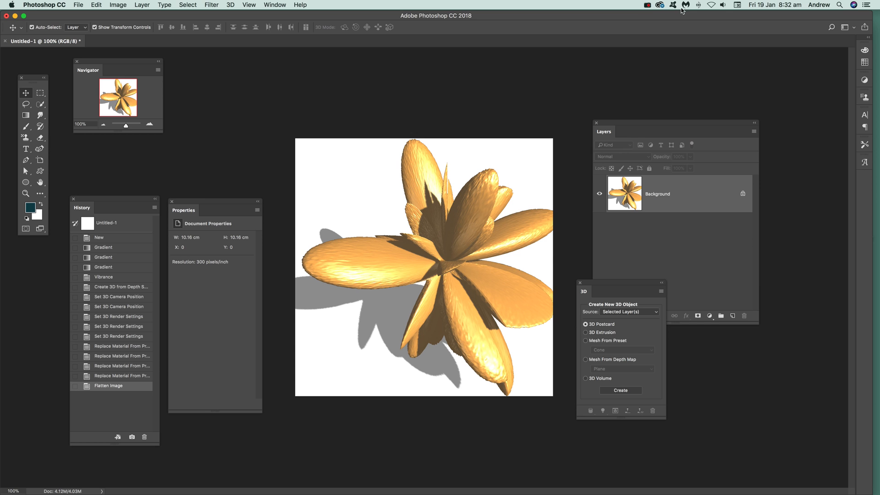